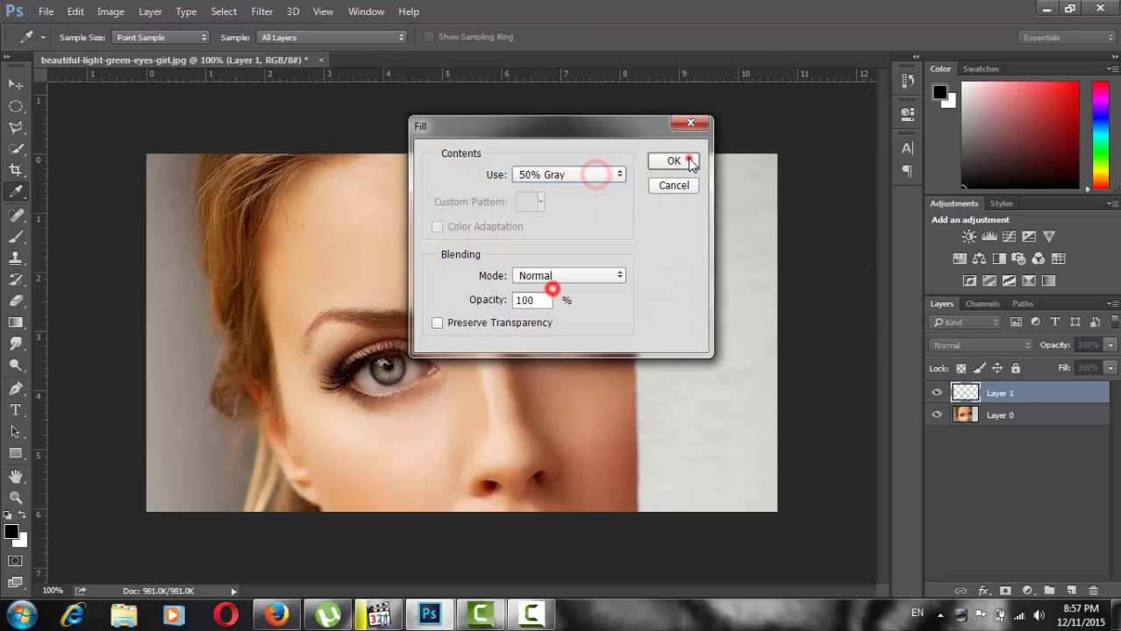
Fill the new top layer entirely with 50% gray at Normal, 100% opacity
click(674, 162)
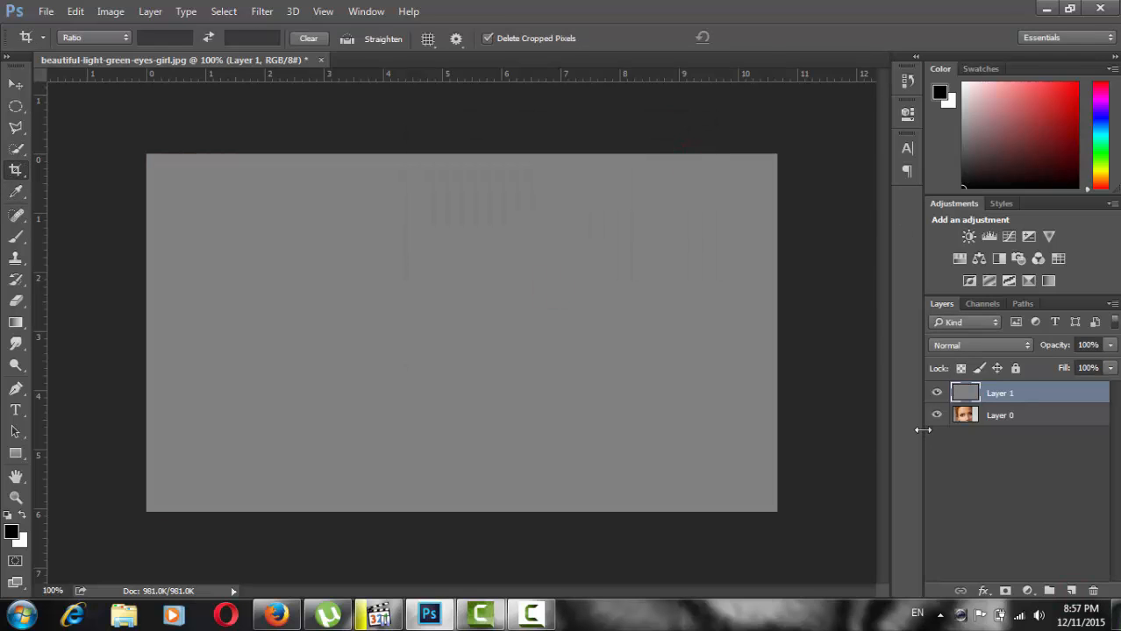
Blend Layer 1 in Soft Light, dodge the iris at 15% exposure, and toggle visibility to compare
click(979, 343)
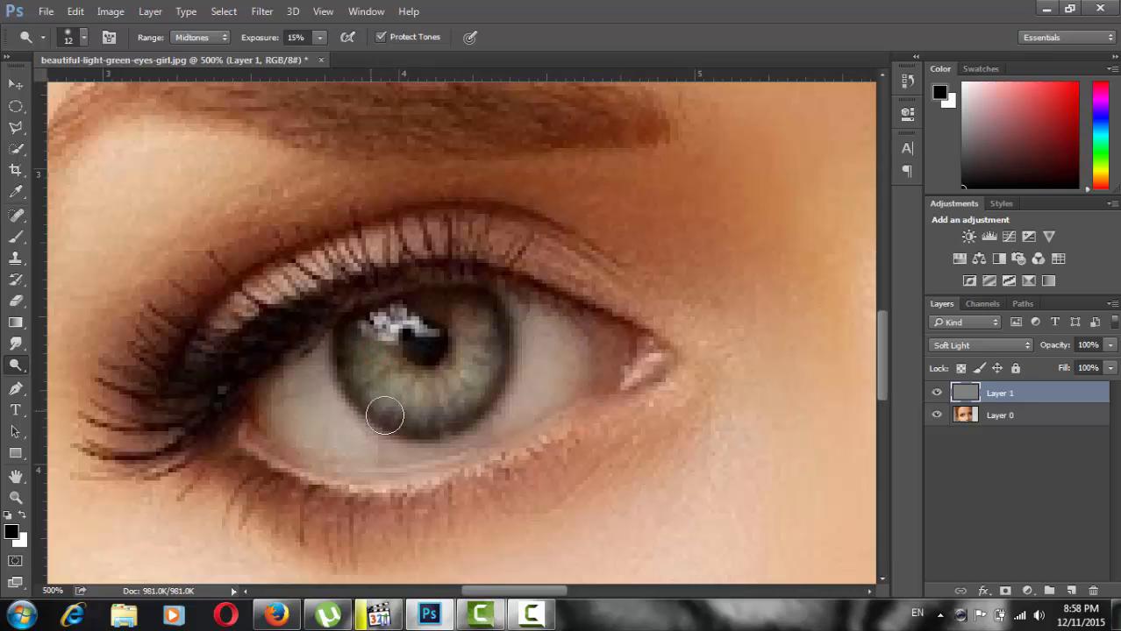
drag(386, 414, 365, 390)
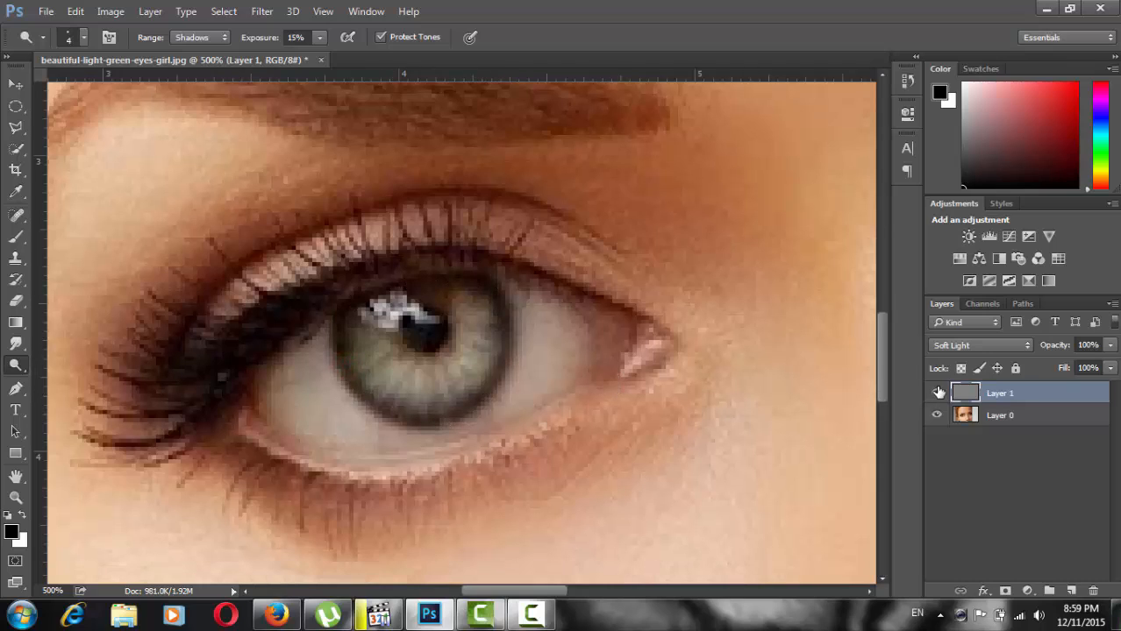
click(200, 37)
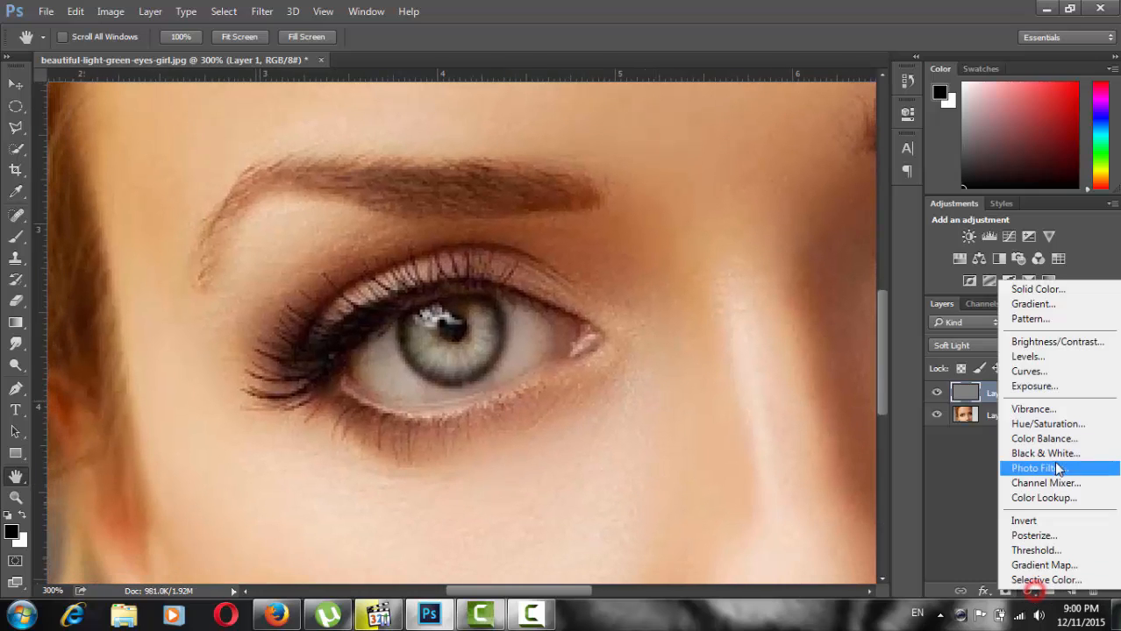
Add a raised Curves layer with an inverted black mask and paint white back over the iris
click(1028, 372)
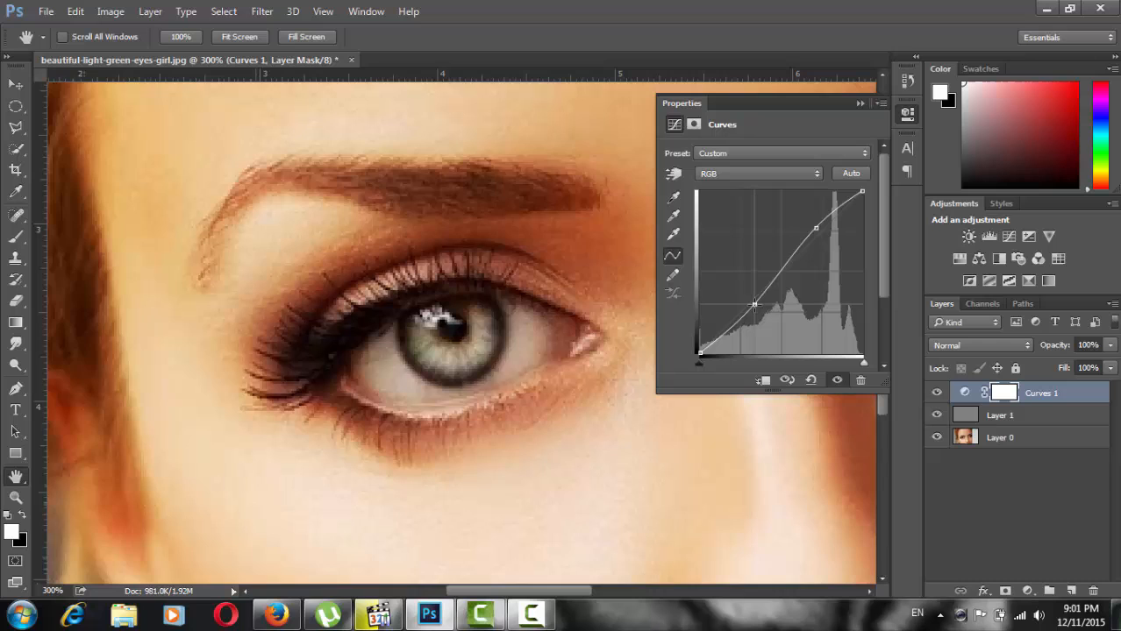
click(936, 393)
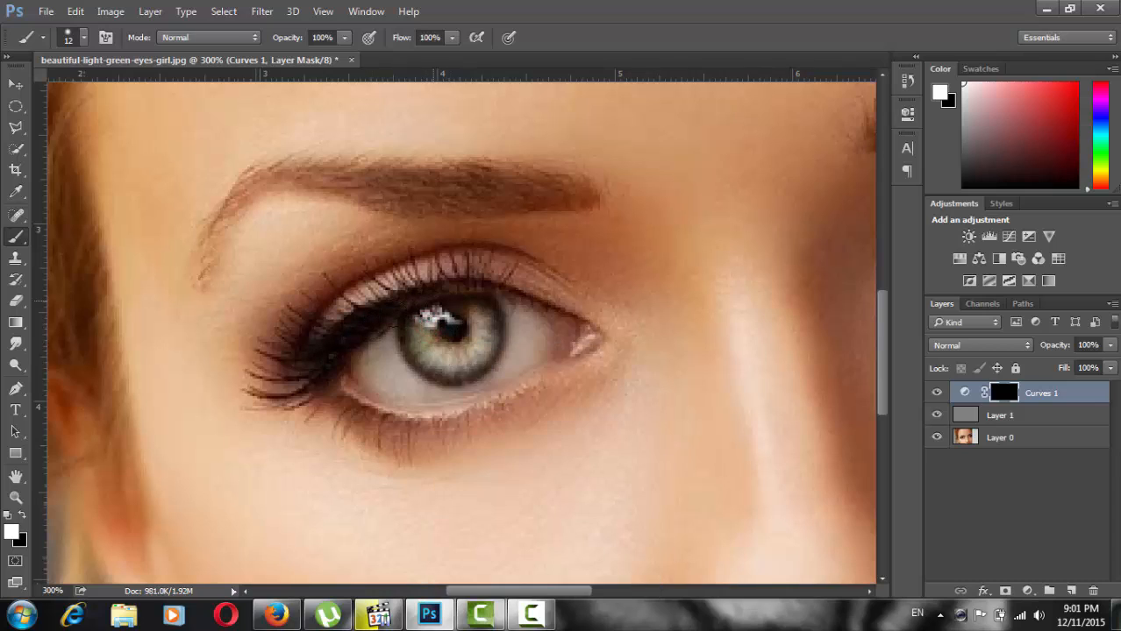
drag(439, 316, 393, 400)
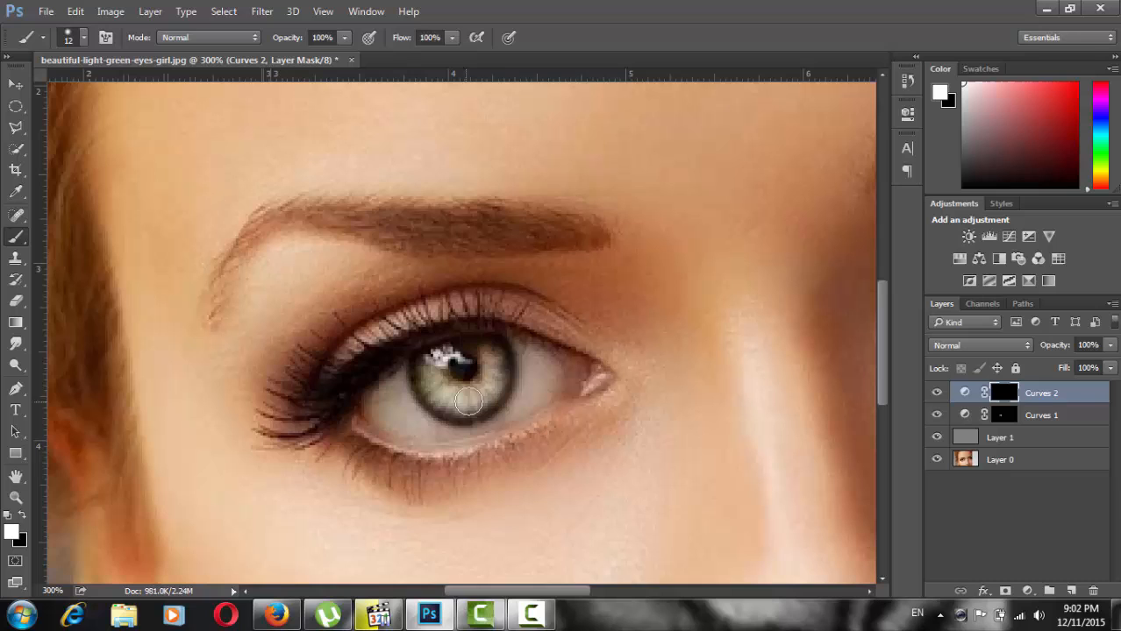
Bring up the Create New Fill or Adjustment Layer menu in the Layers panel
click(937, 393)
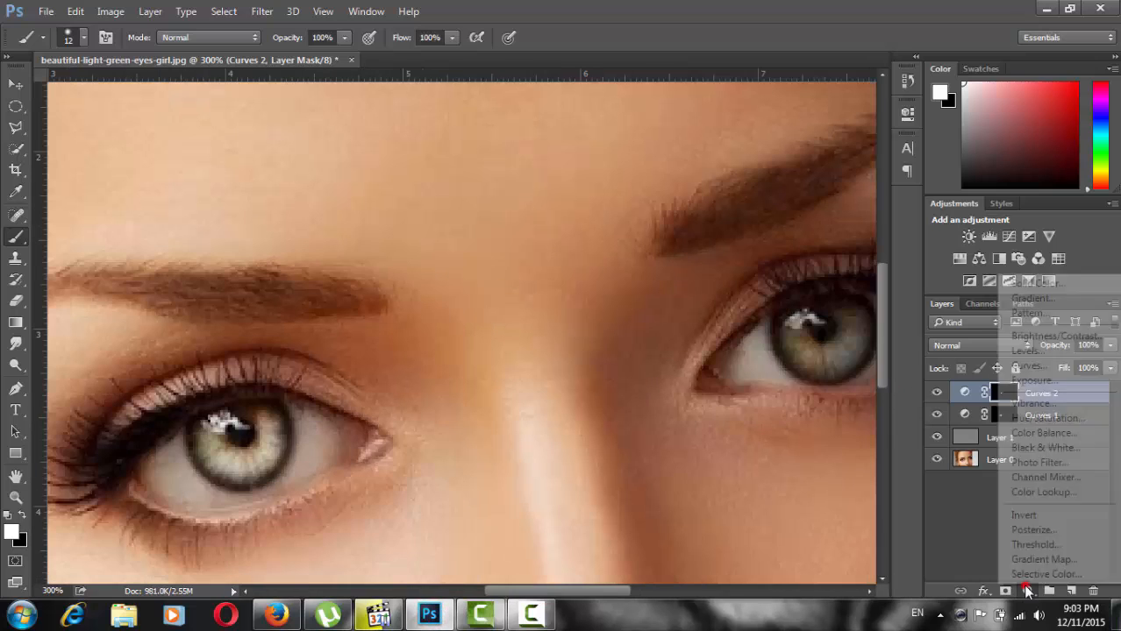
Add a Vibrance adjustment layer and push Vibrance to +100 for the eyes
click(1035, 403)
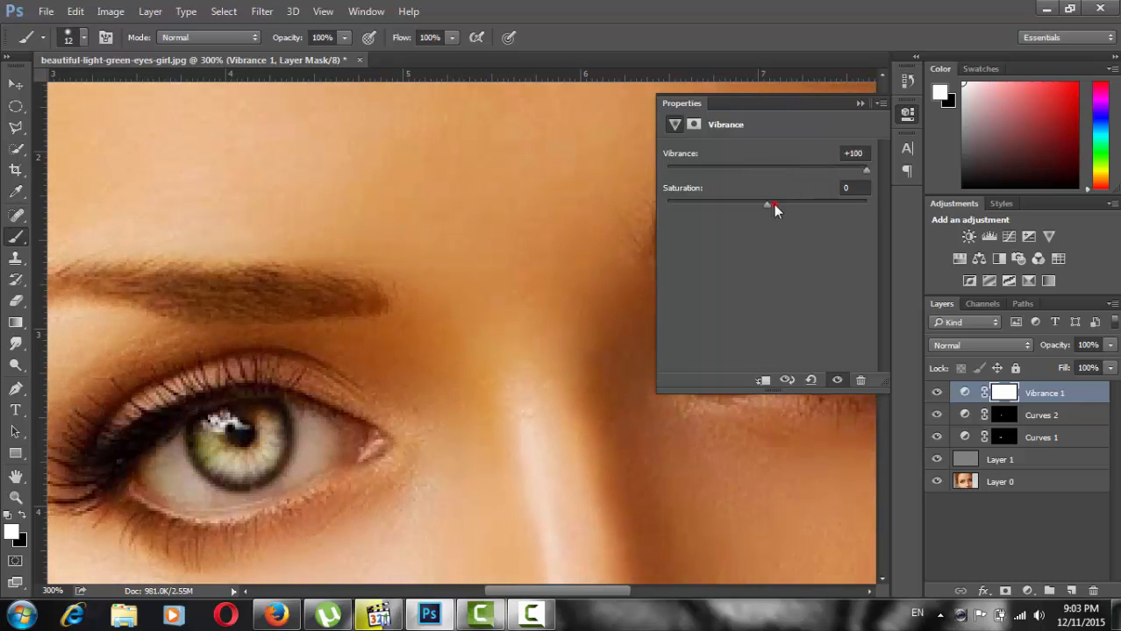
drag(775, 204, 777, 204)
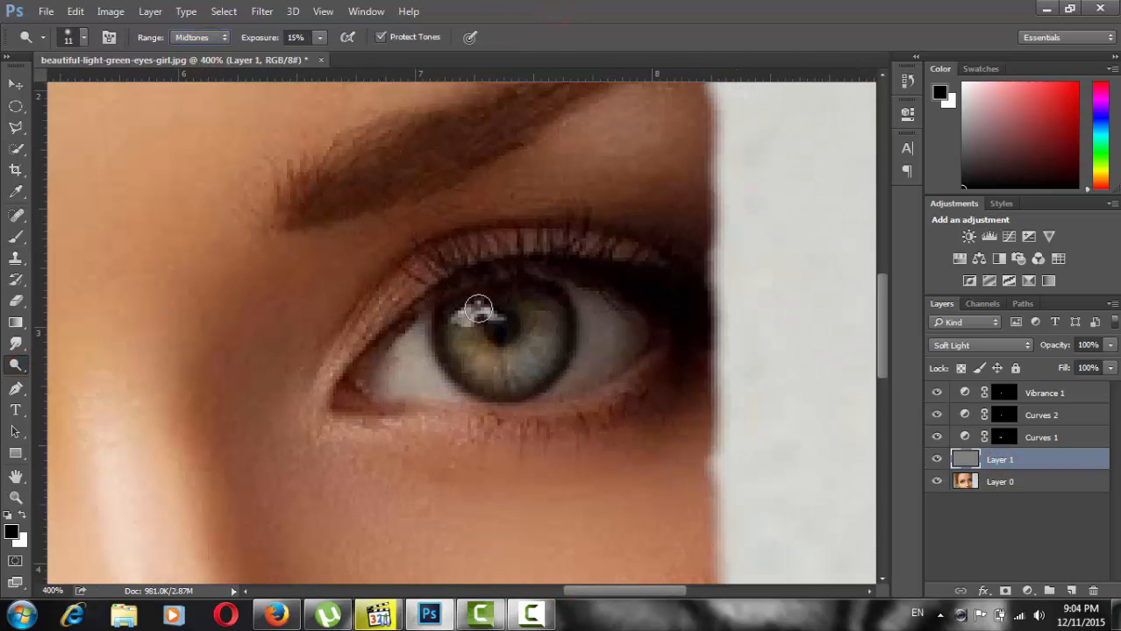
Dodge the other eye's iris on Layer 1 at Midtones 15% to lighten its highlights
drag(477, 307, 505, 359)
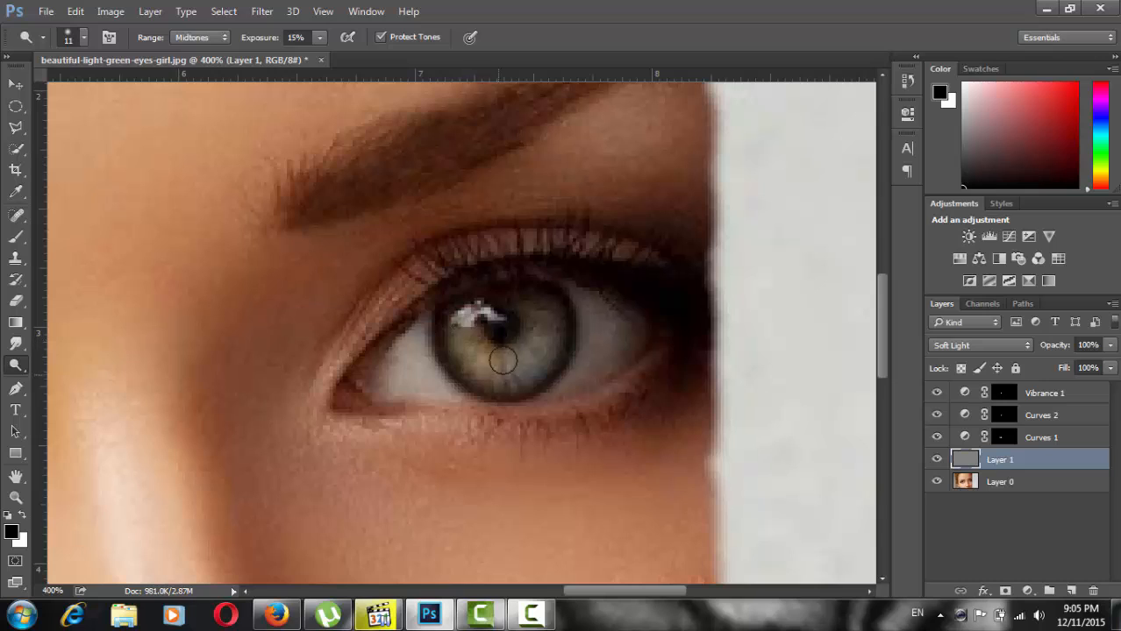
drag(505, 359, 482, 354)
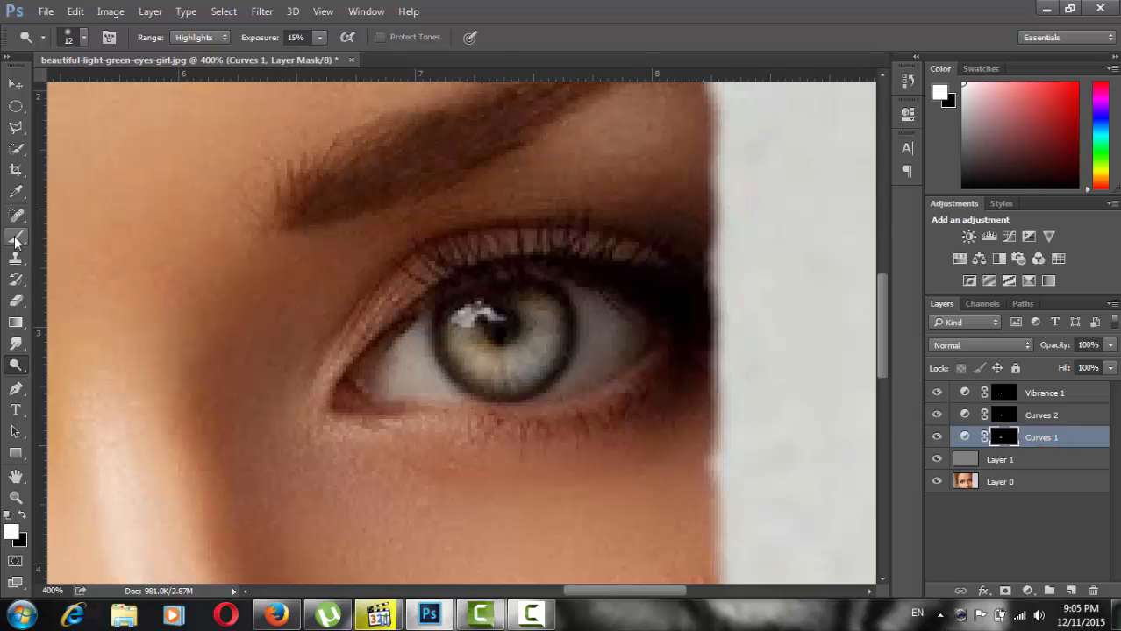
Touch up the Curves 2 and Vibrance 1 masks, then select Layer 0 to compare with the original
click(16, 239)
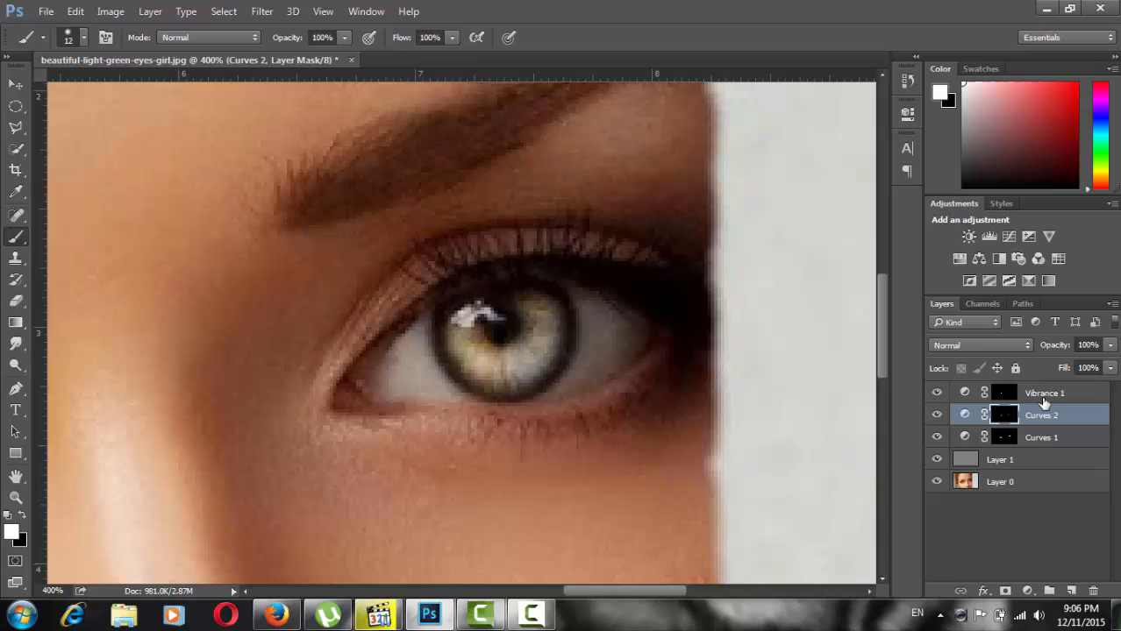
click(1044, 393)
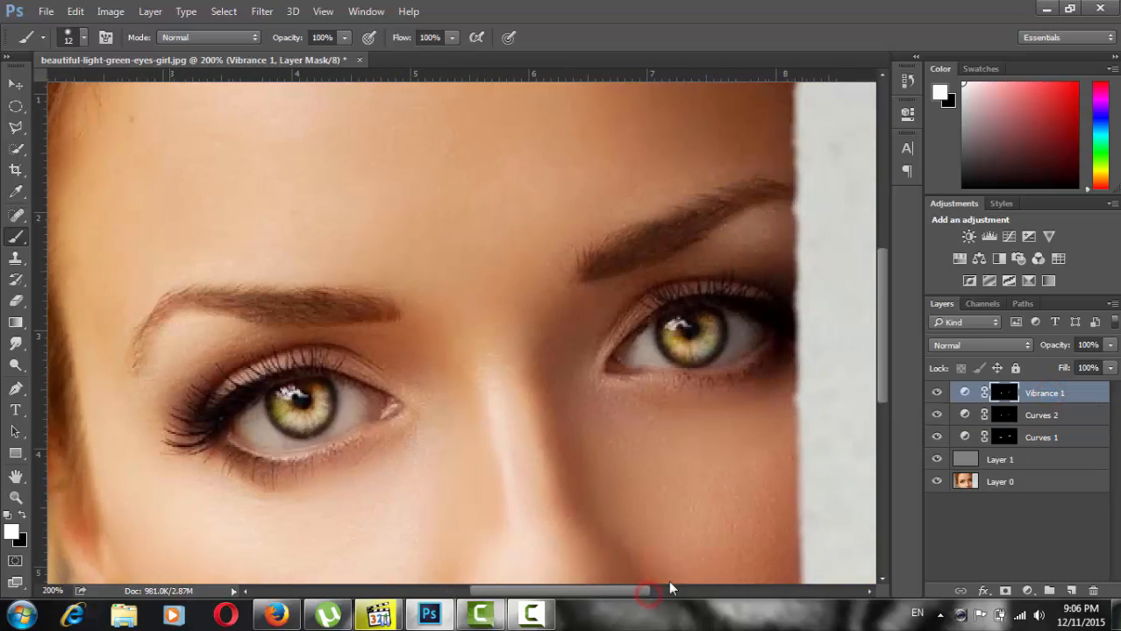
click(999, 481)
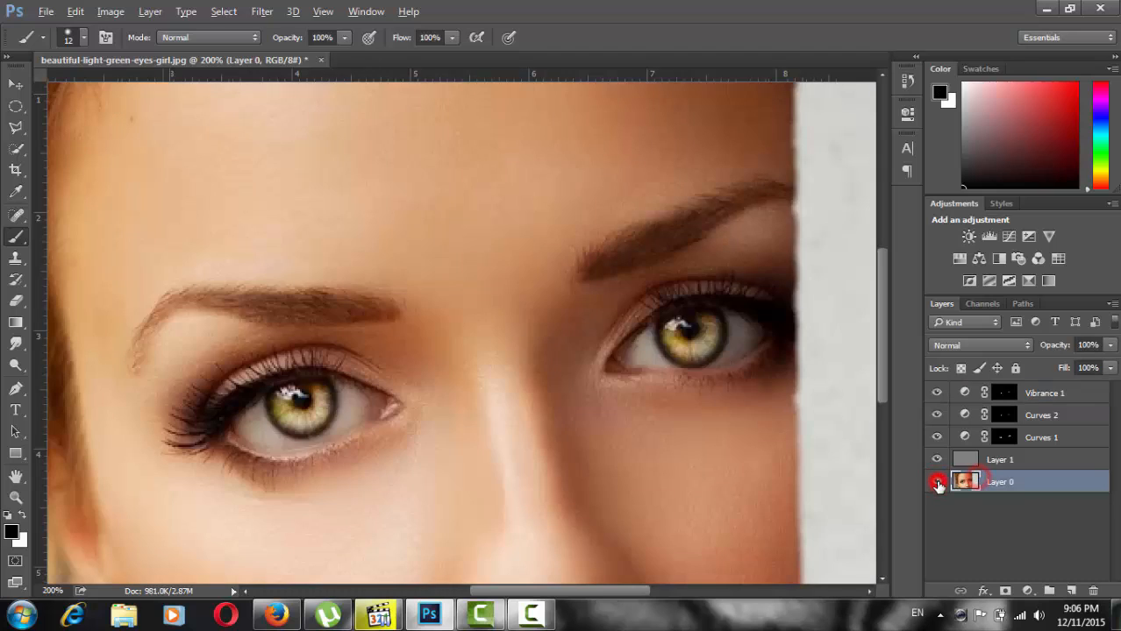